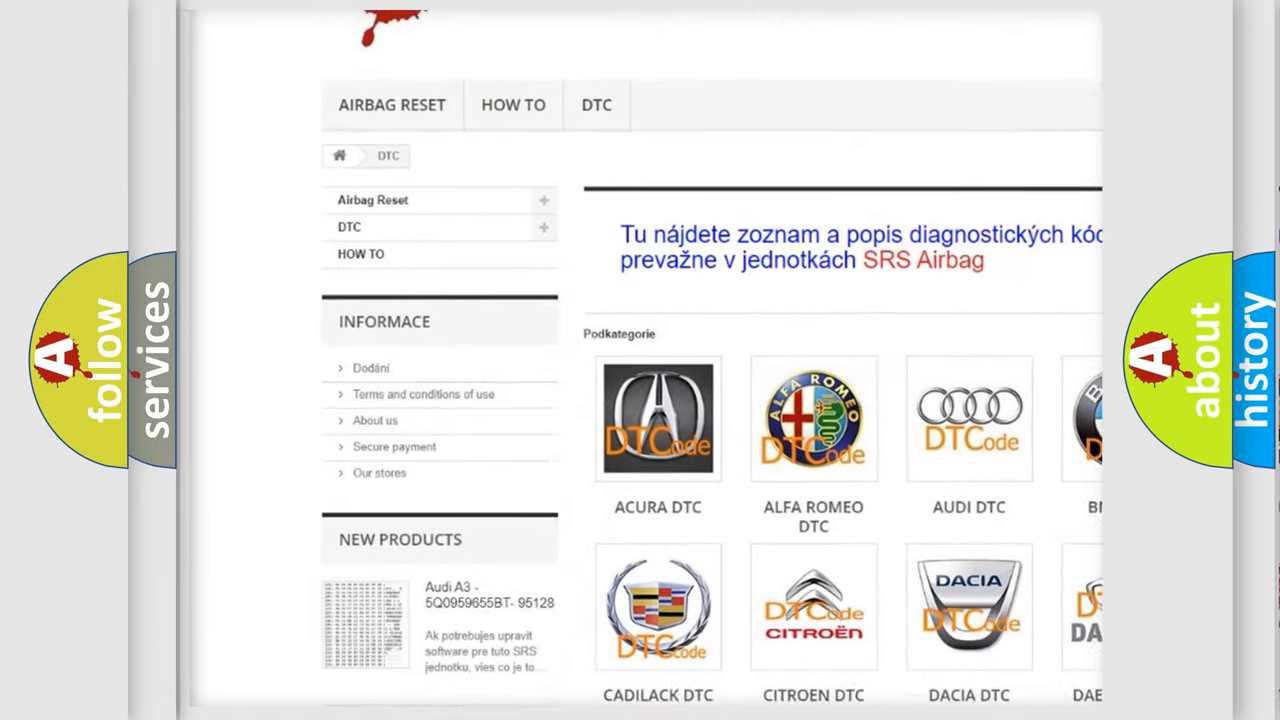
scroll(down, 3)
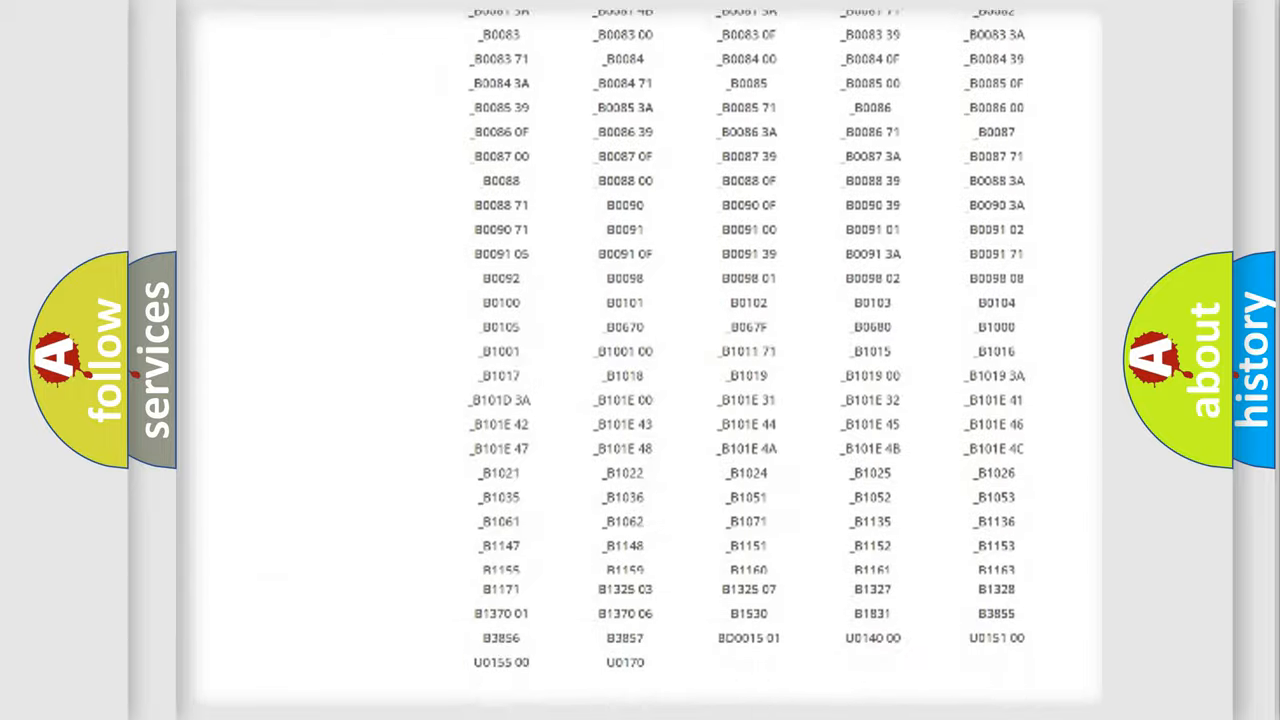
scroll(up, 3)
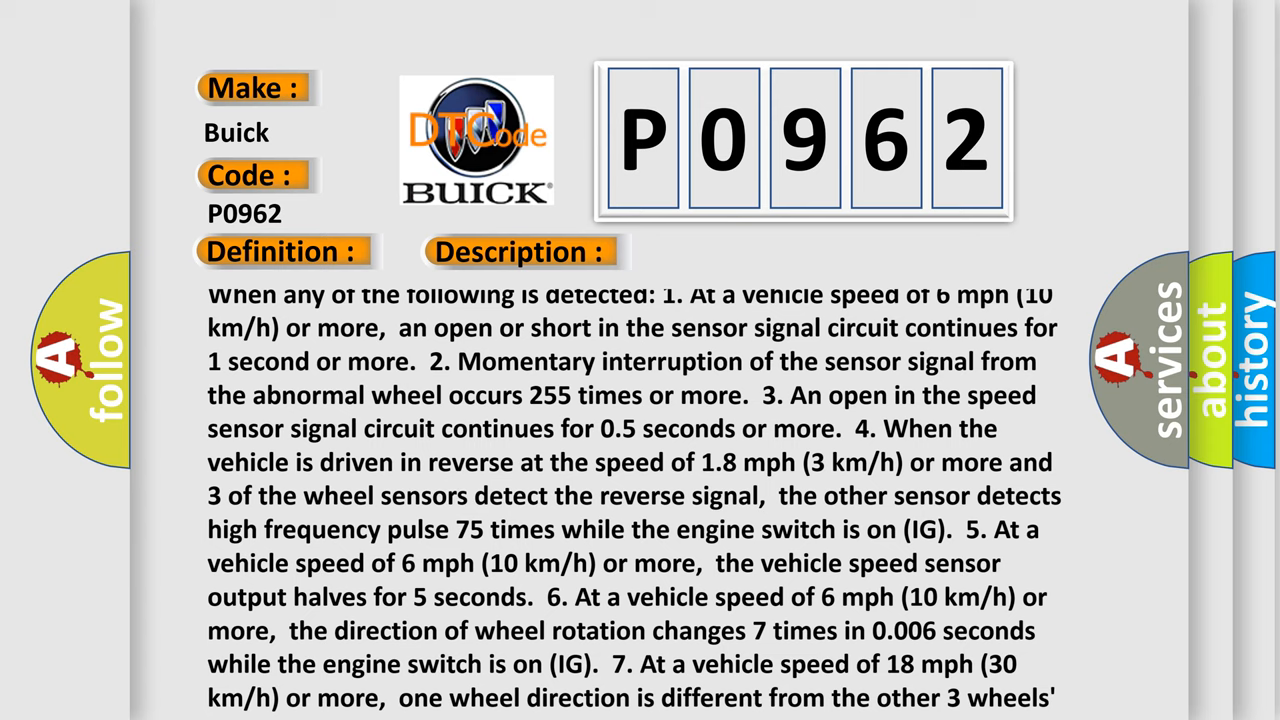
scroll(down, 3)
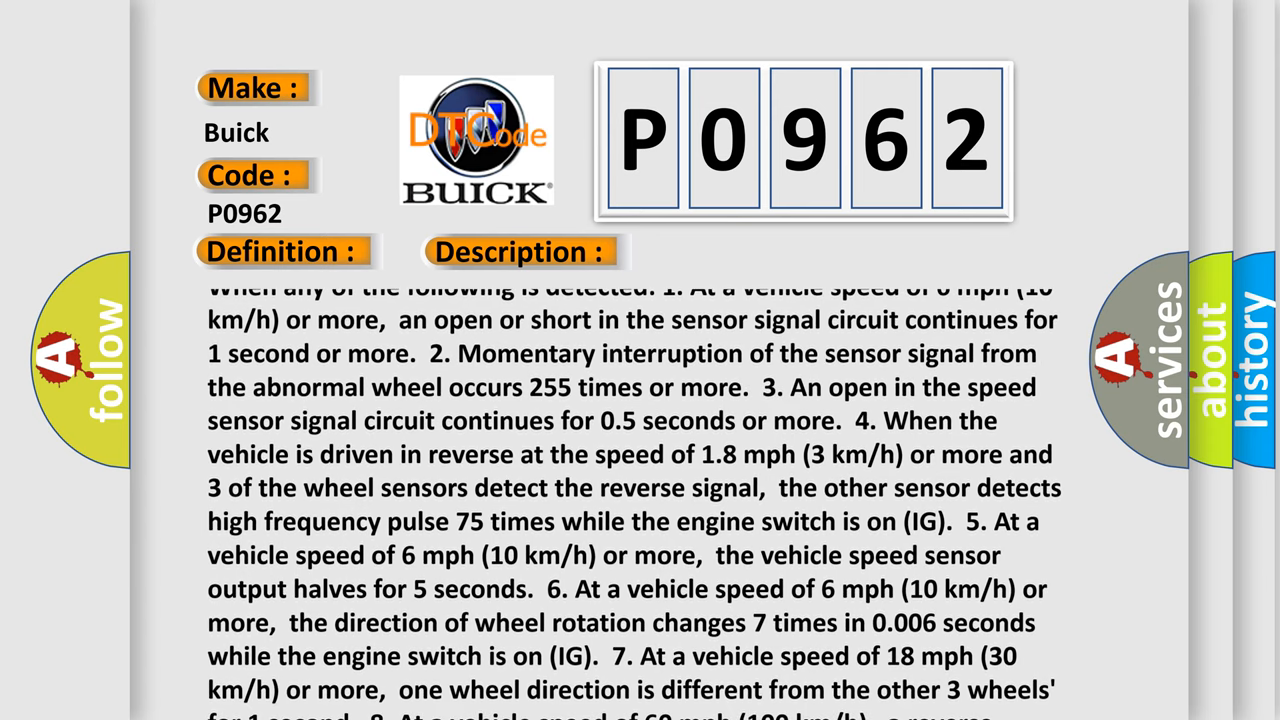
scroll(up, 3)
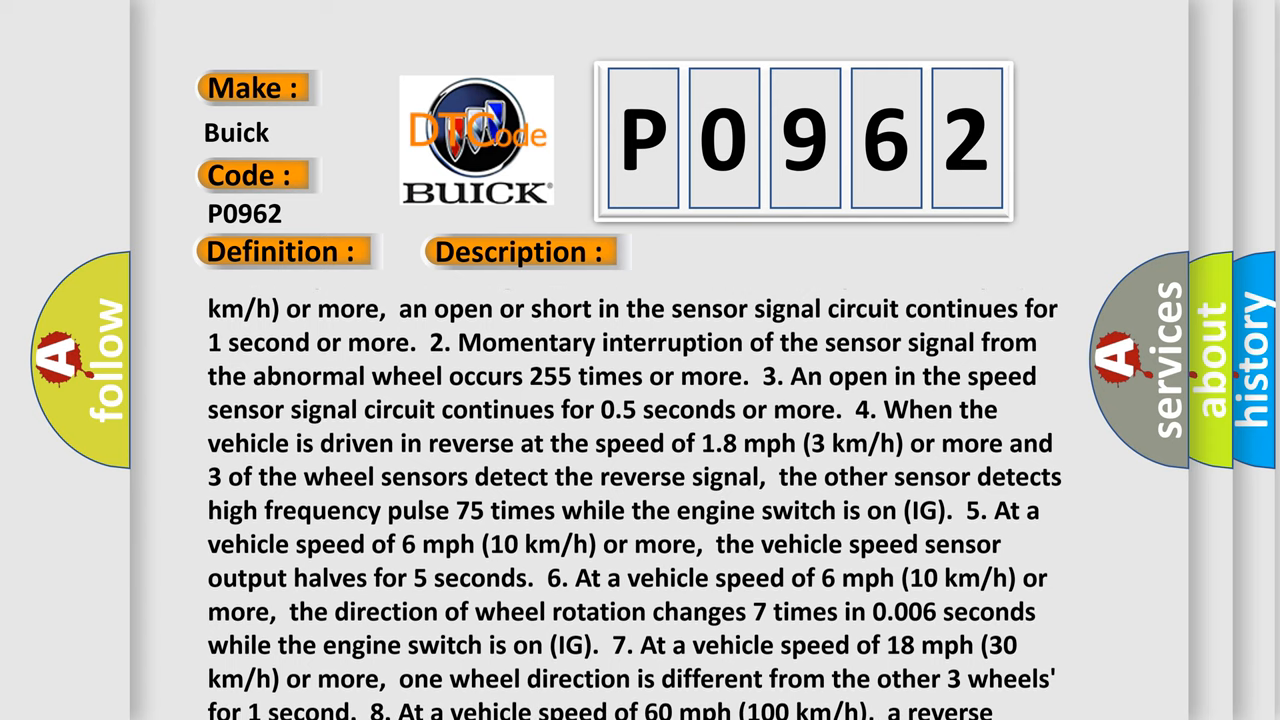
scroll(up, 3)
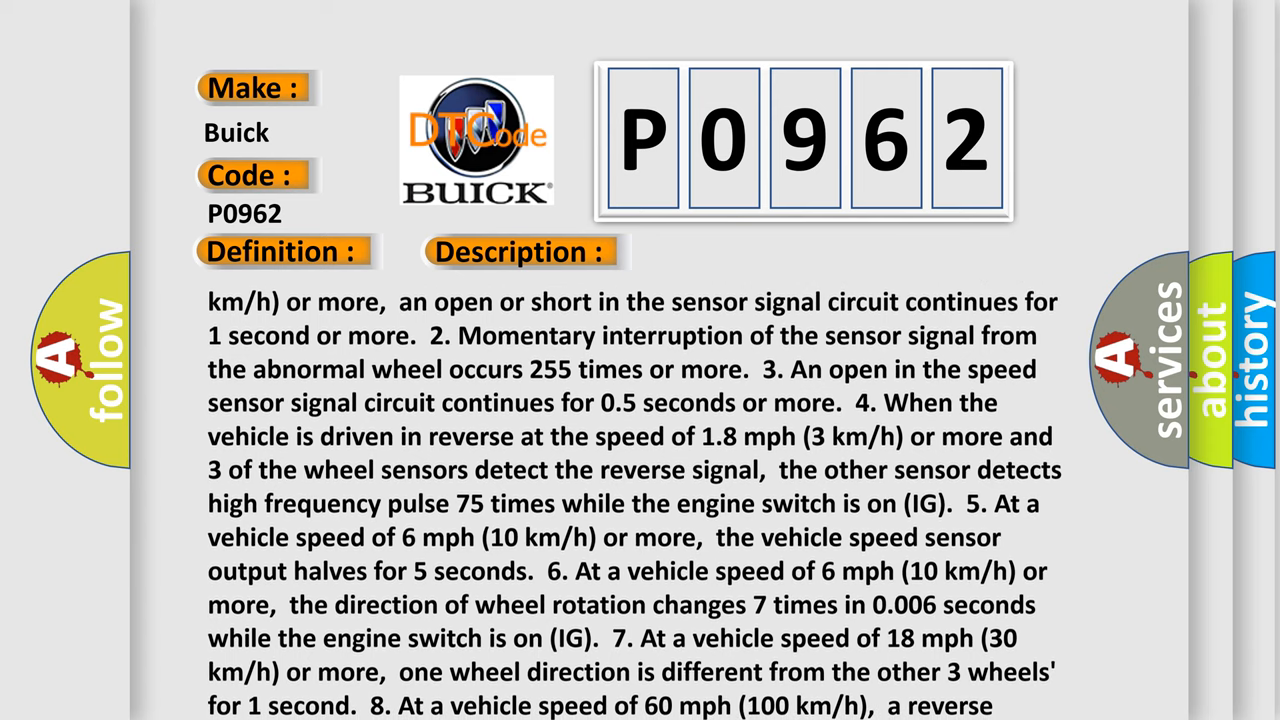
scroll(up, 3)
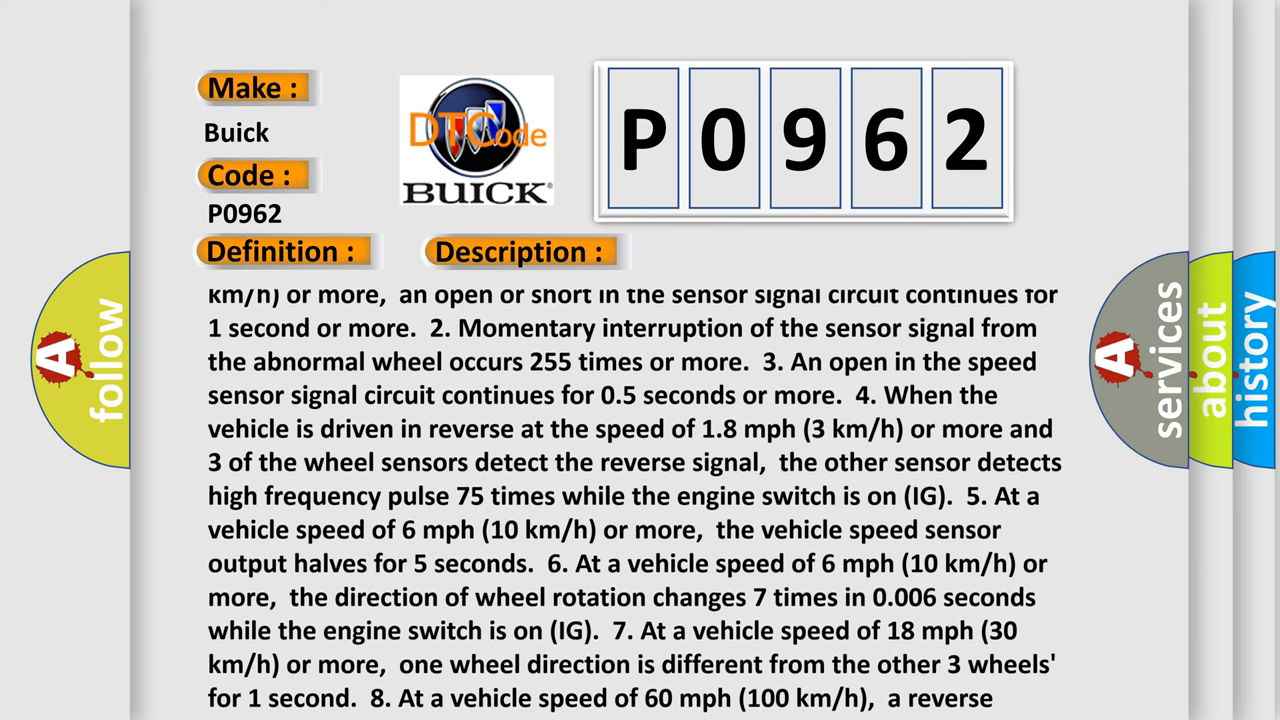
scroll(down, 3)
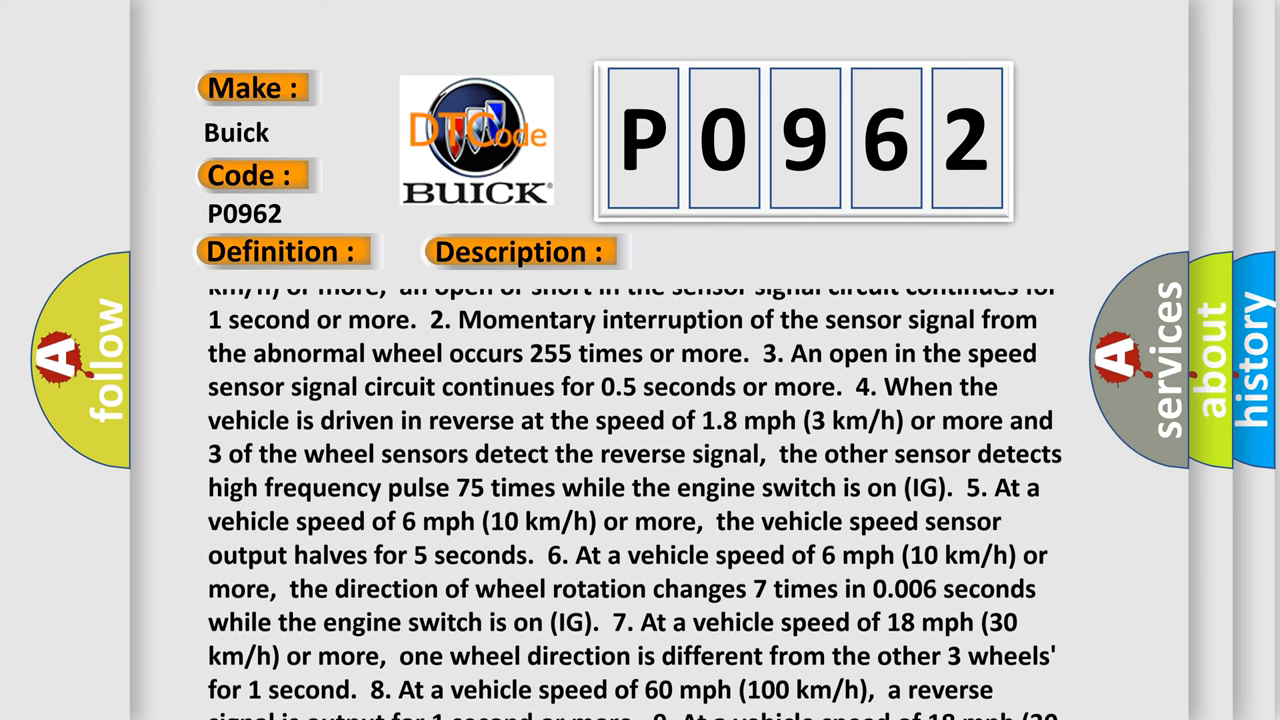
scroll(down, 3)
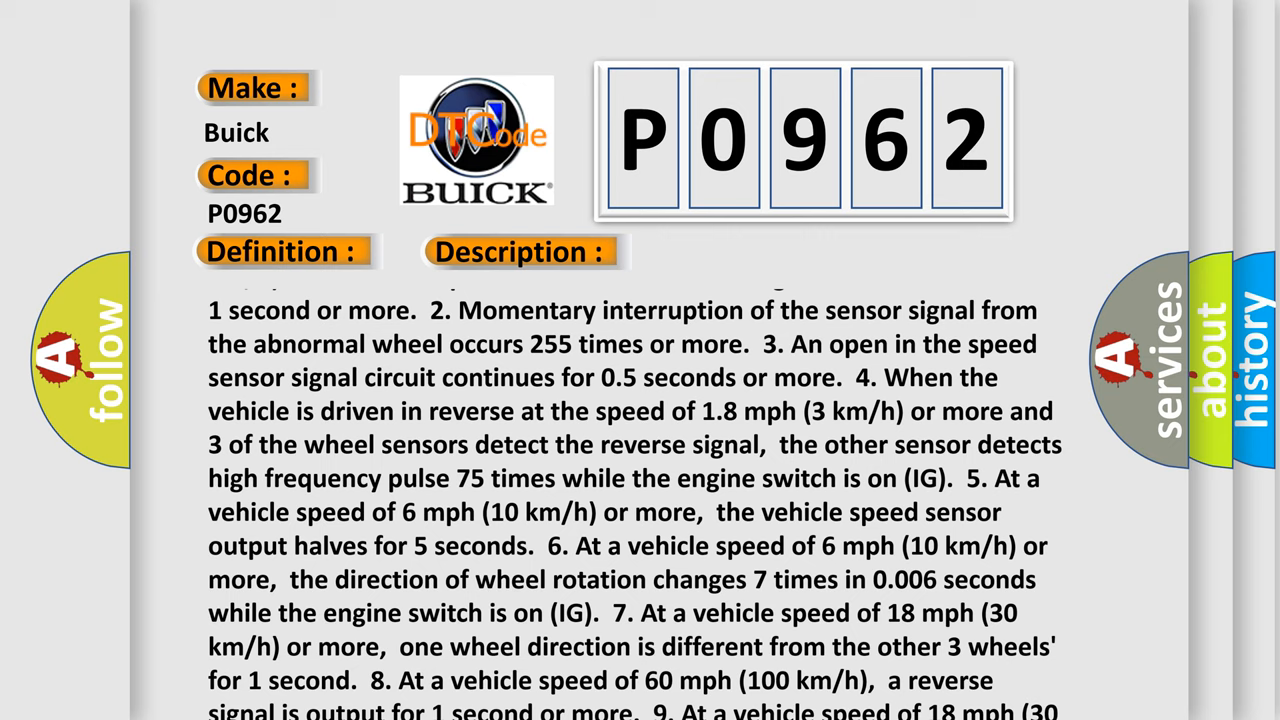
scroll(up, 3)
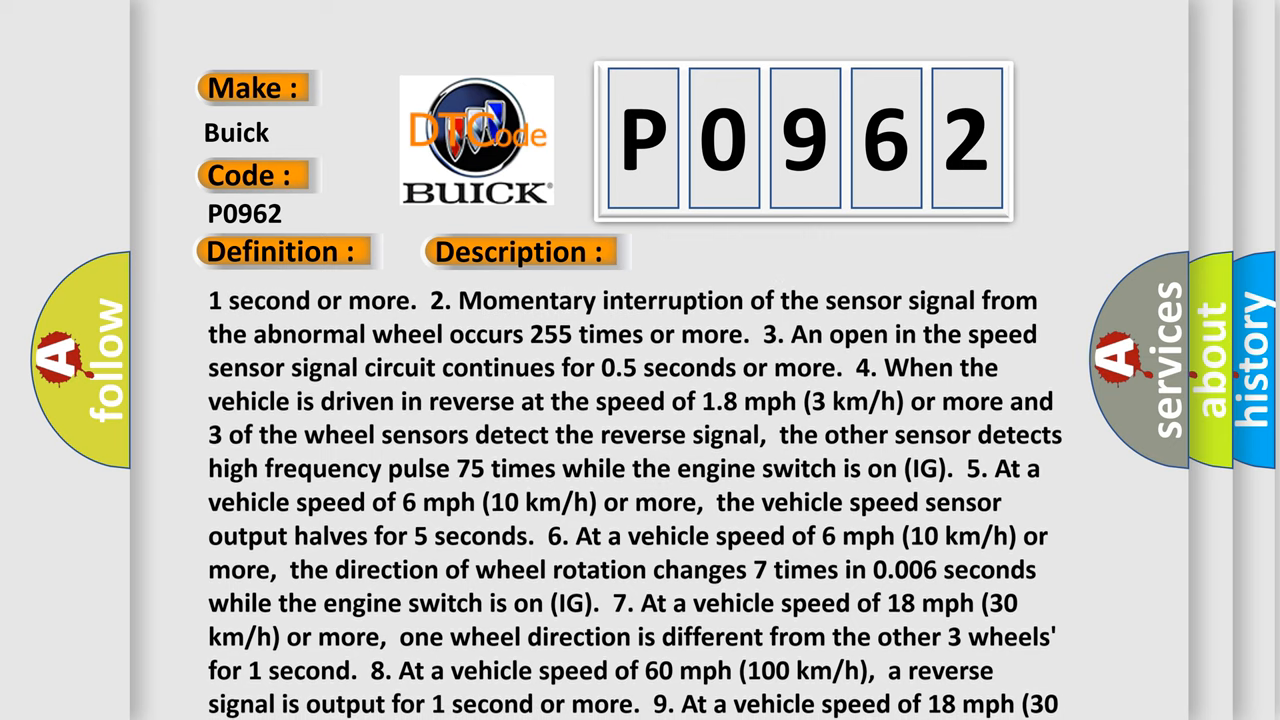
scroll(down, 3)
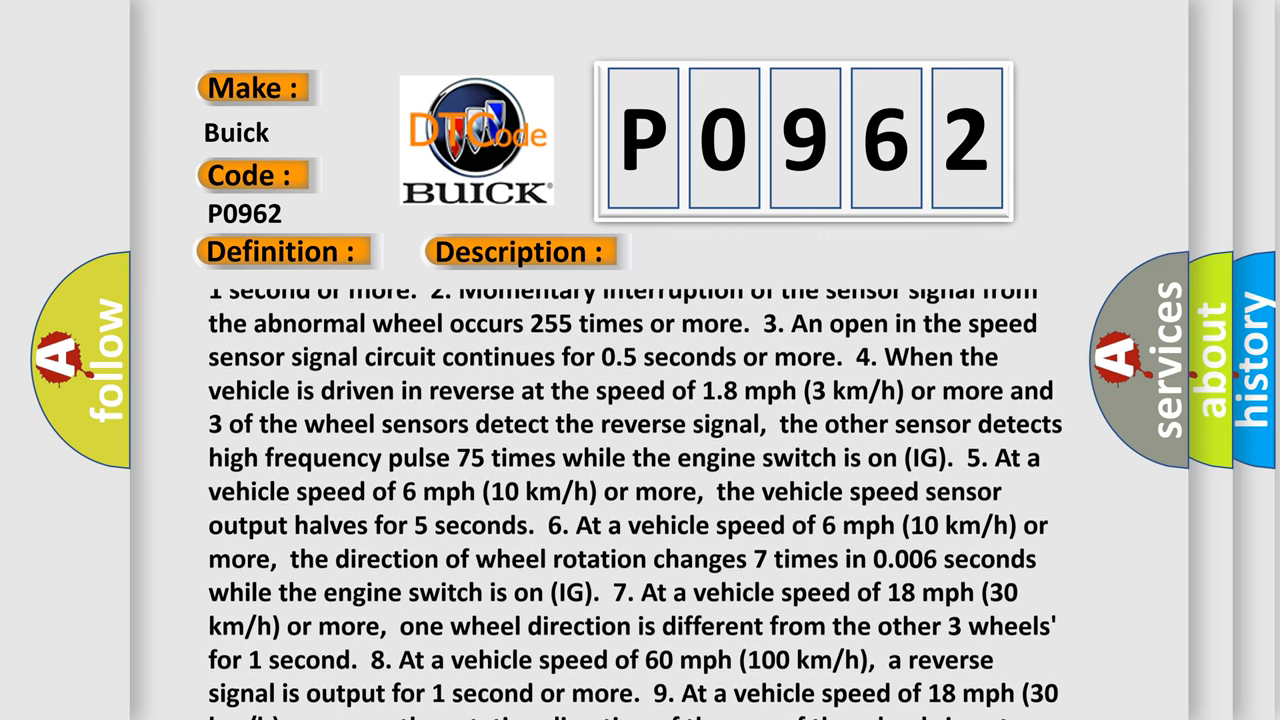
scroll(down, 3)
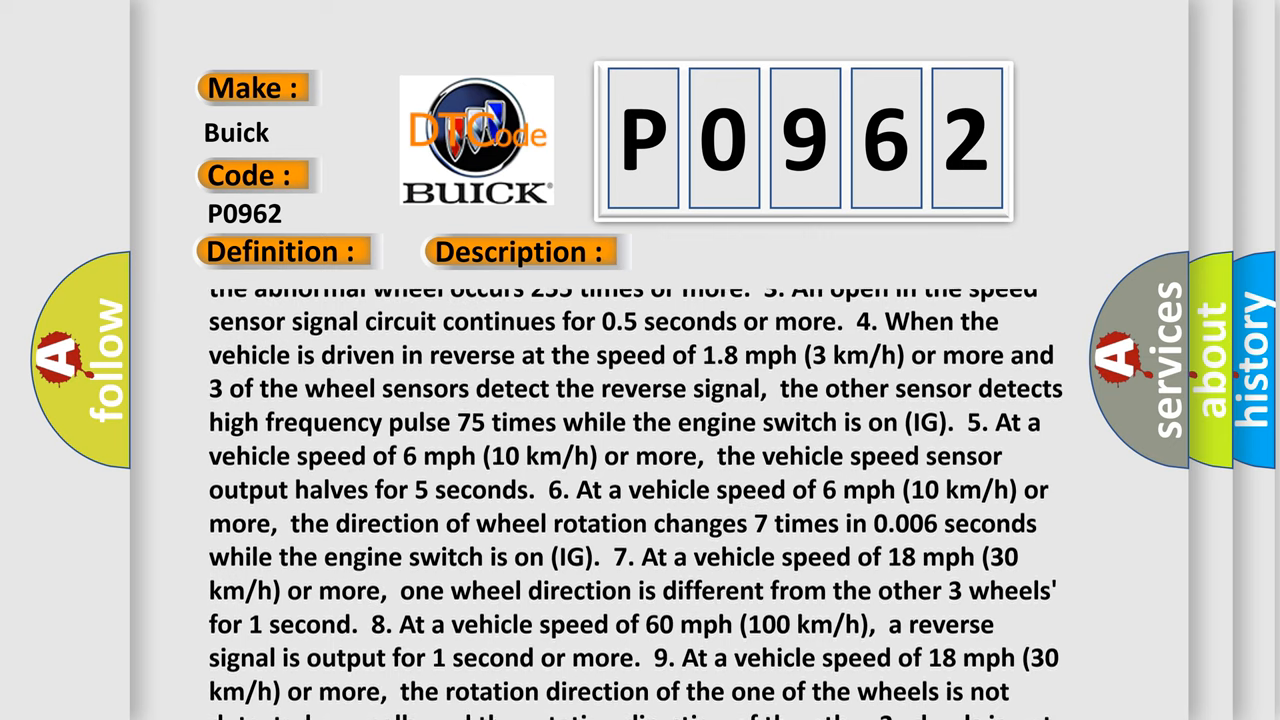
scroll(down, 3)
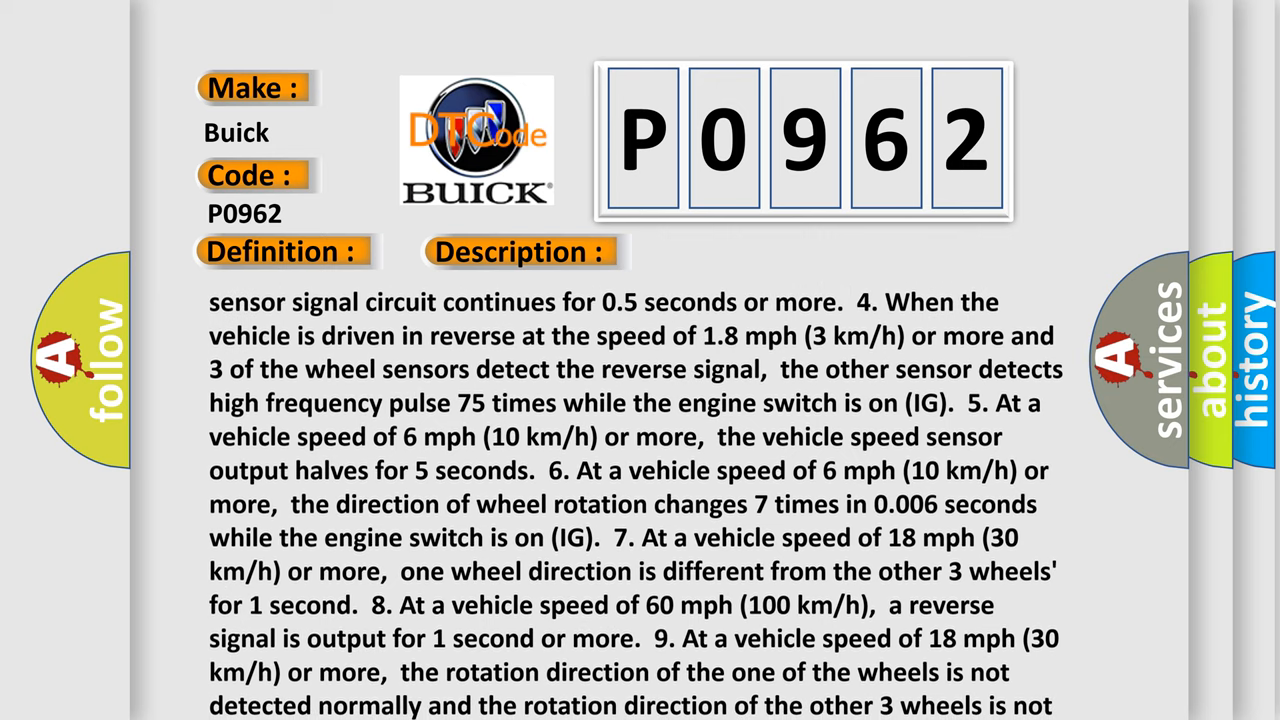
scroll(down, 3)
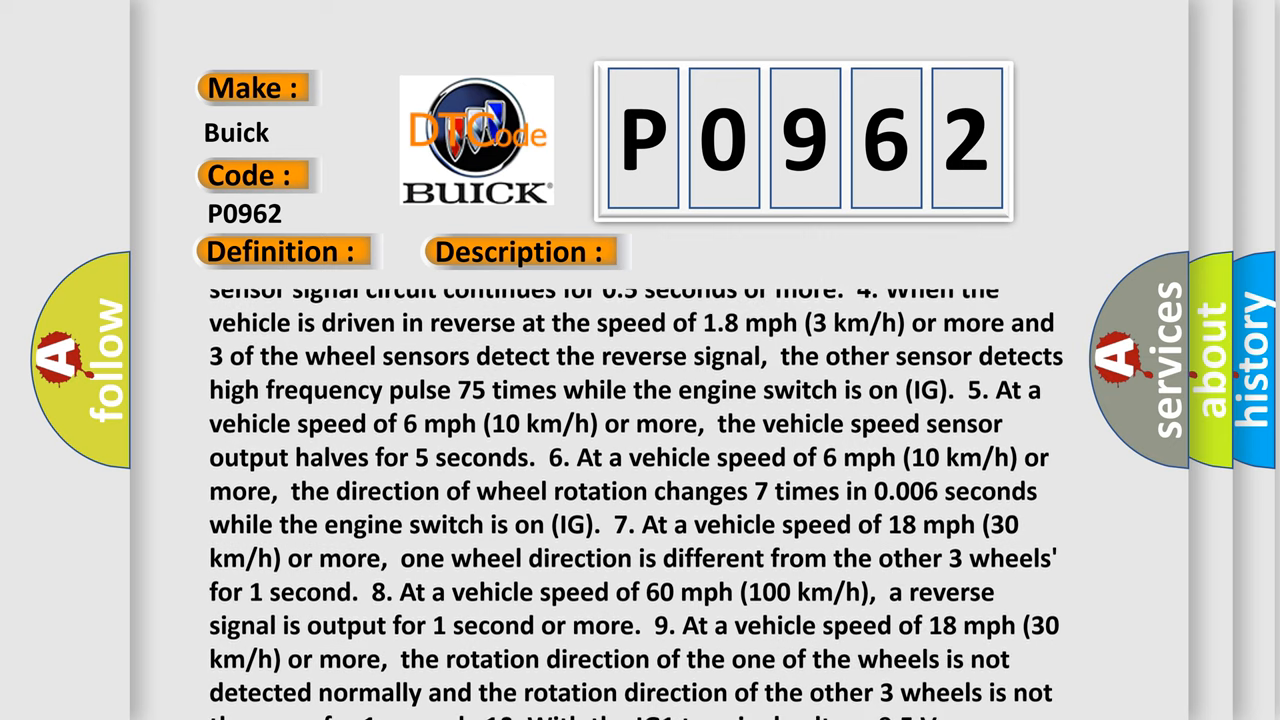
scroll(down, 3)
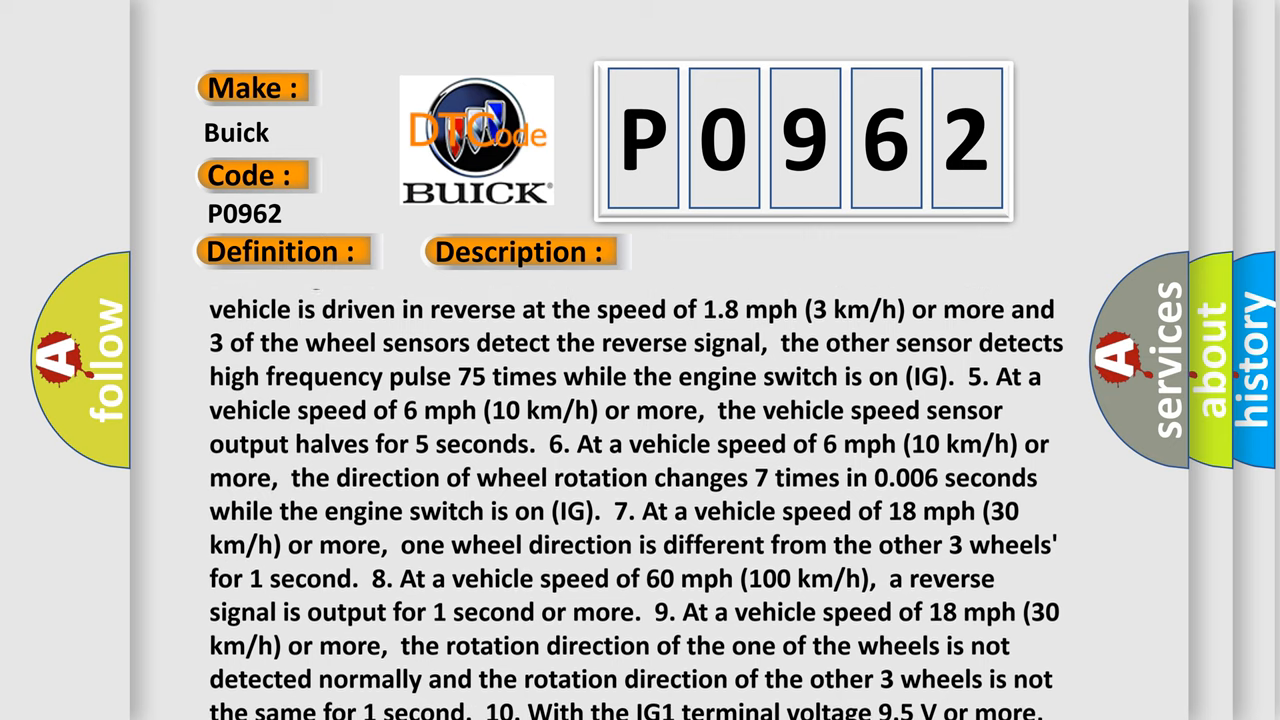
scroll(up, 3)
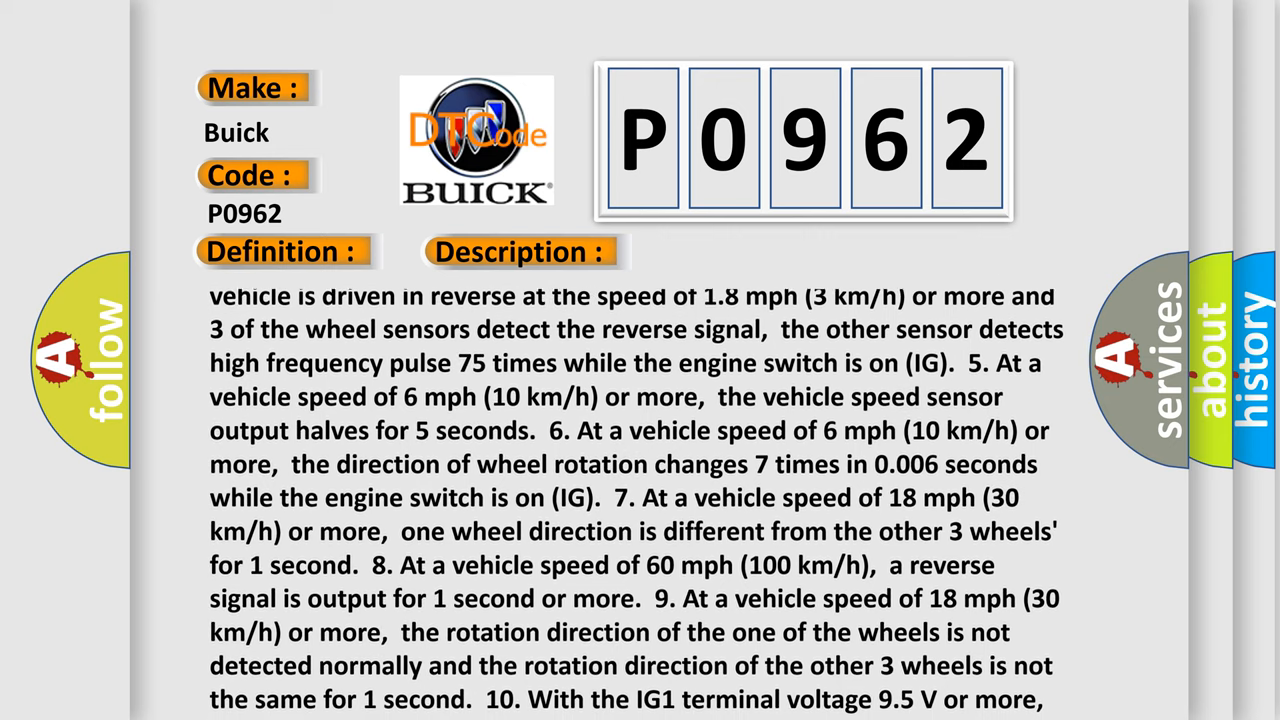
scroll(down, 3)
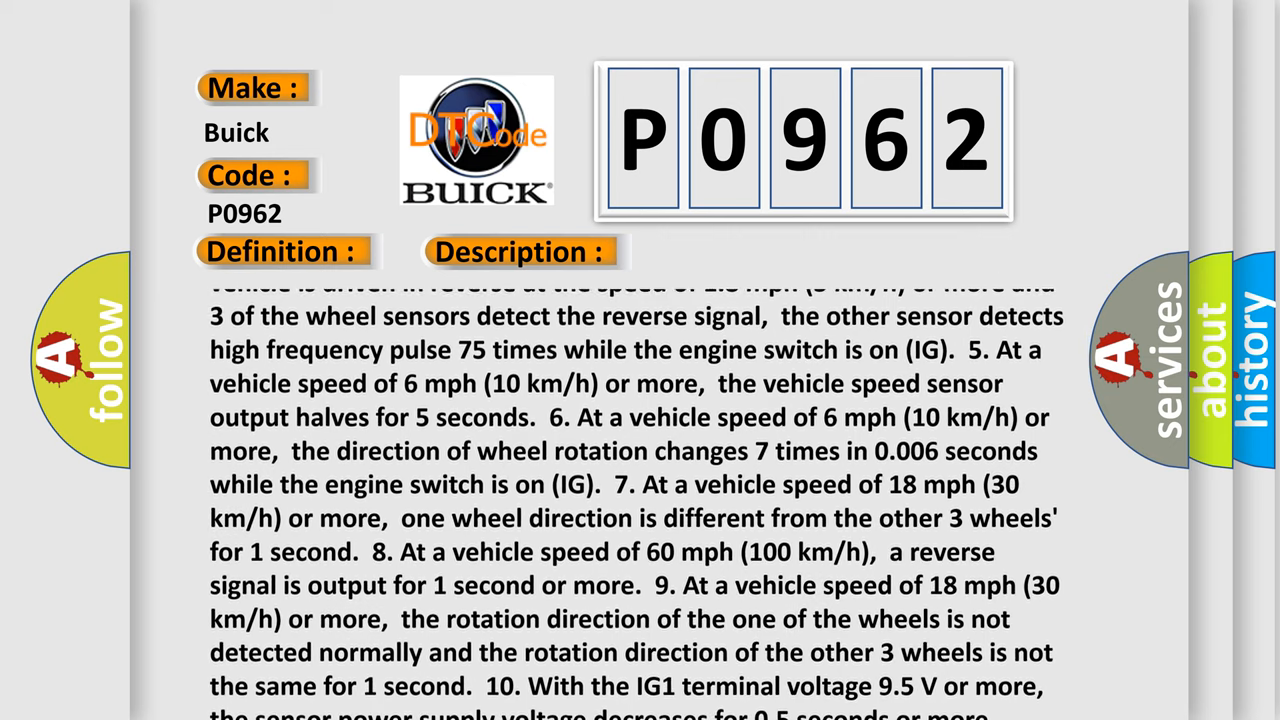
scroll(up, 3)
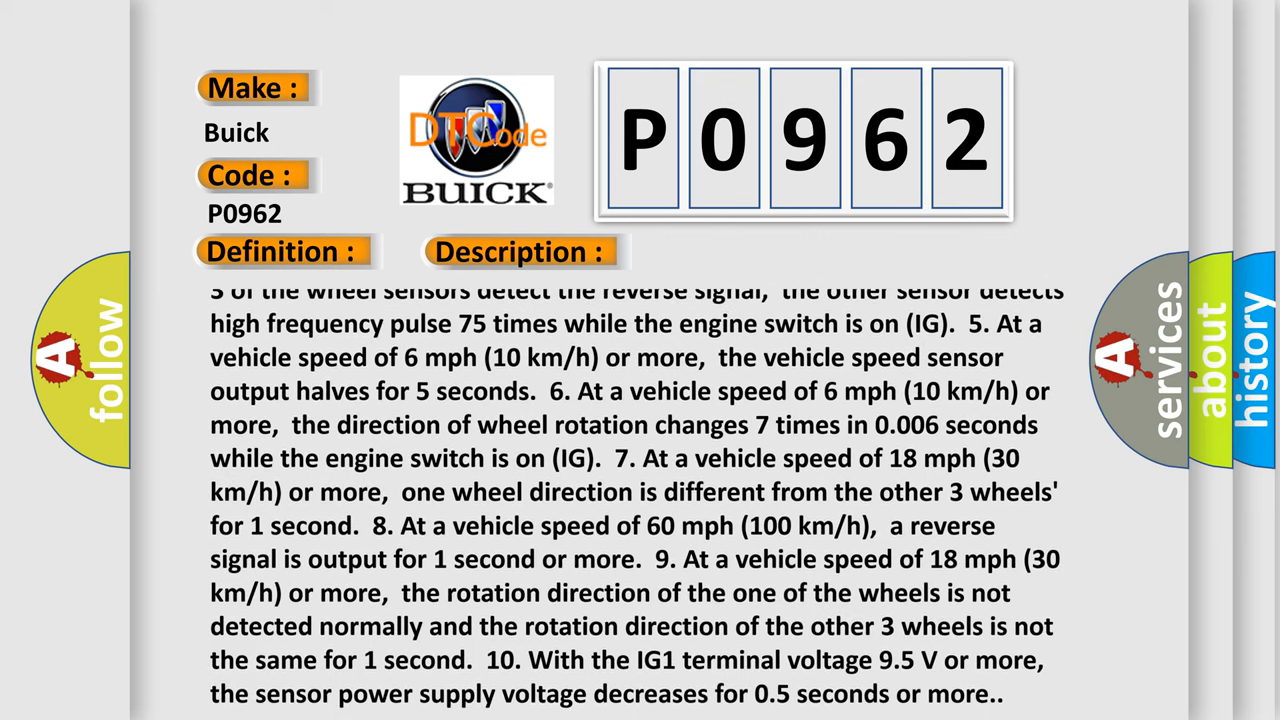
scroll(up, 3)
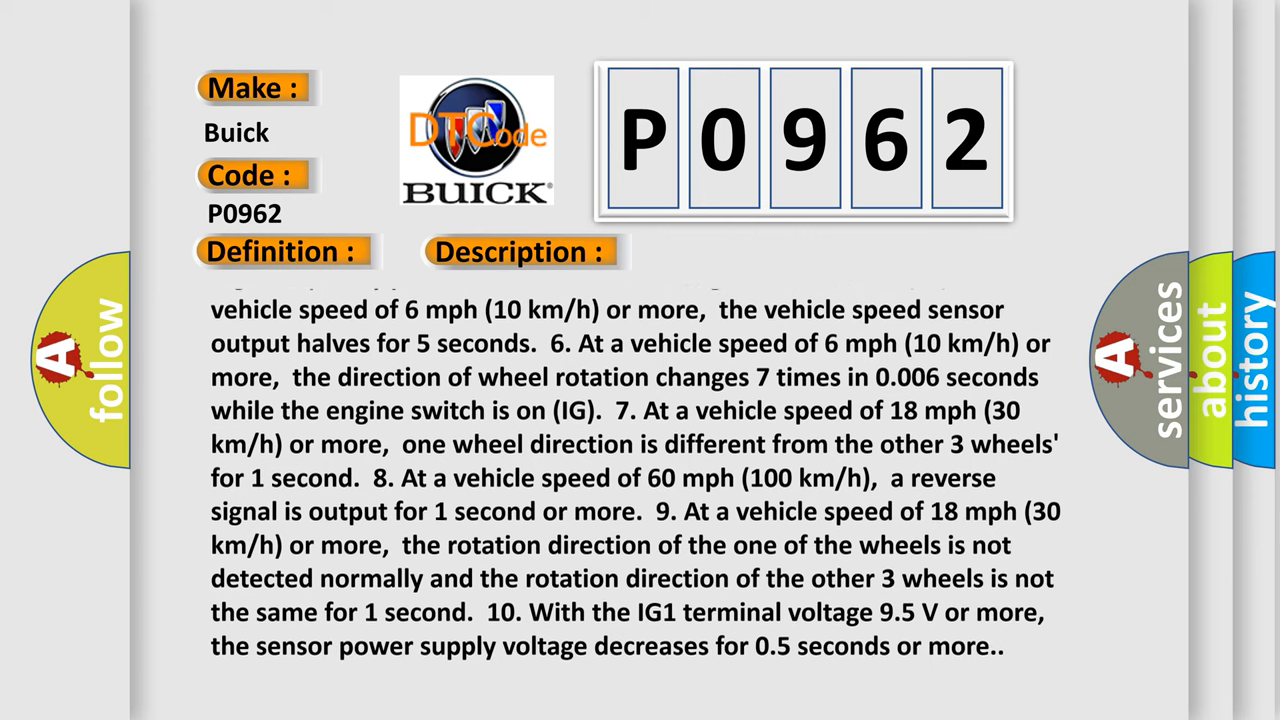
scroll(up, 3)
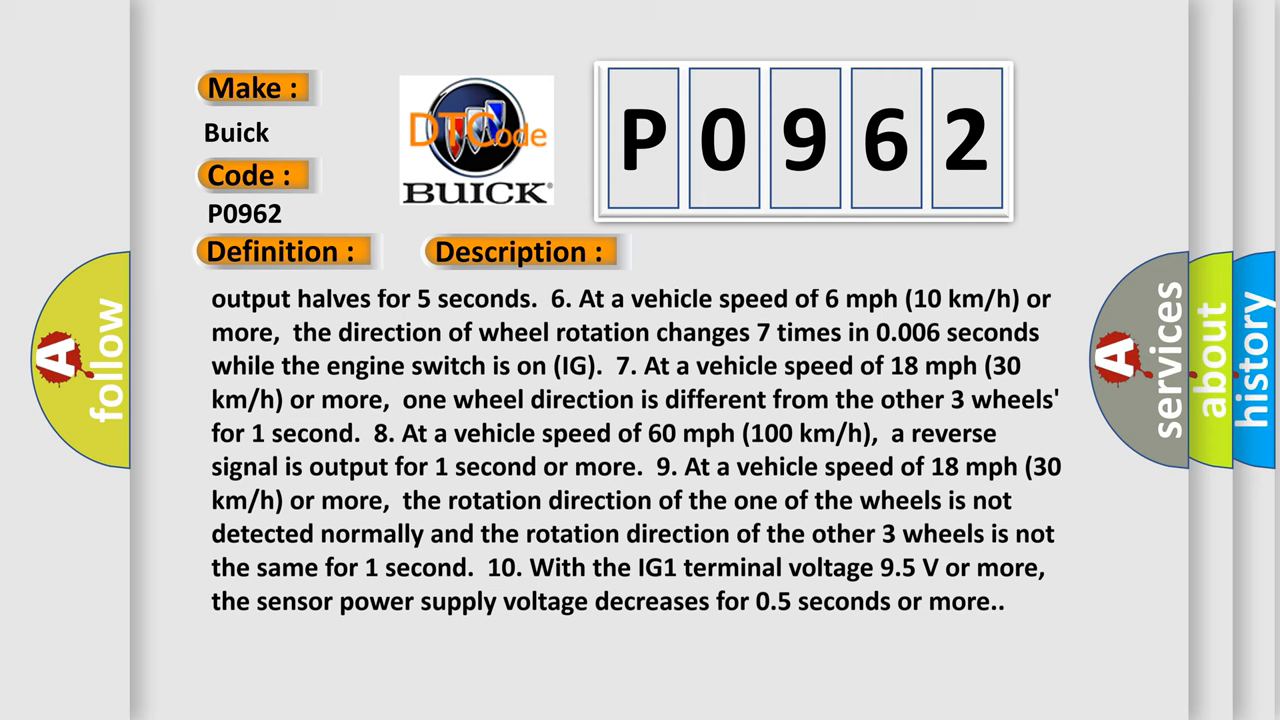
scroll(up, 3)
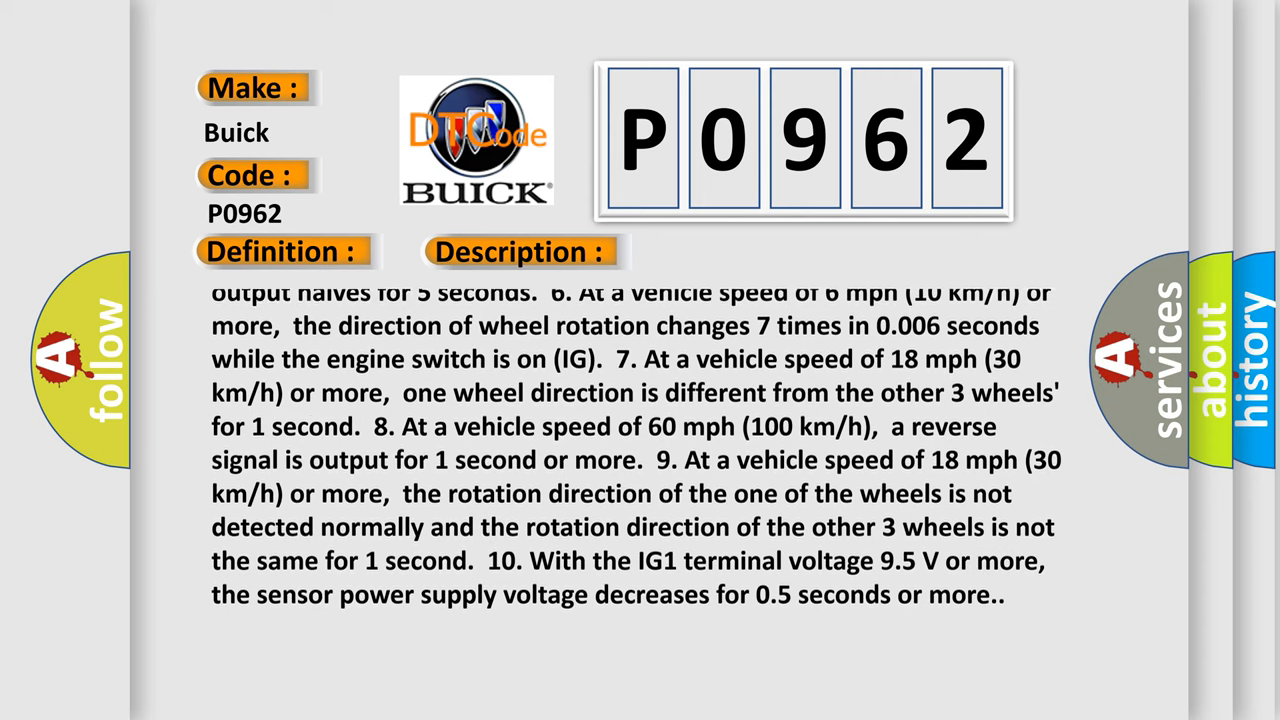
scroll(up, 3)
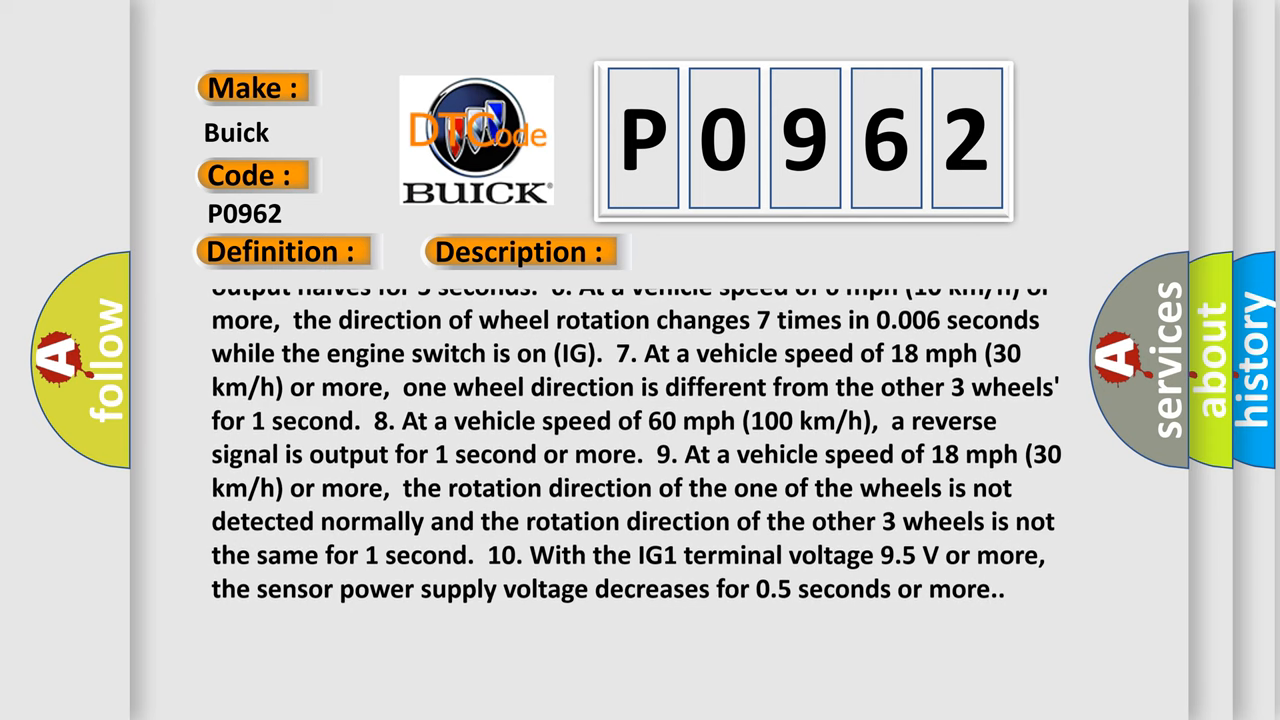
scroll(up, 3)
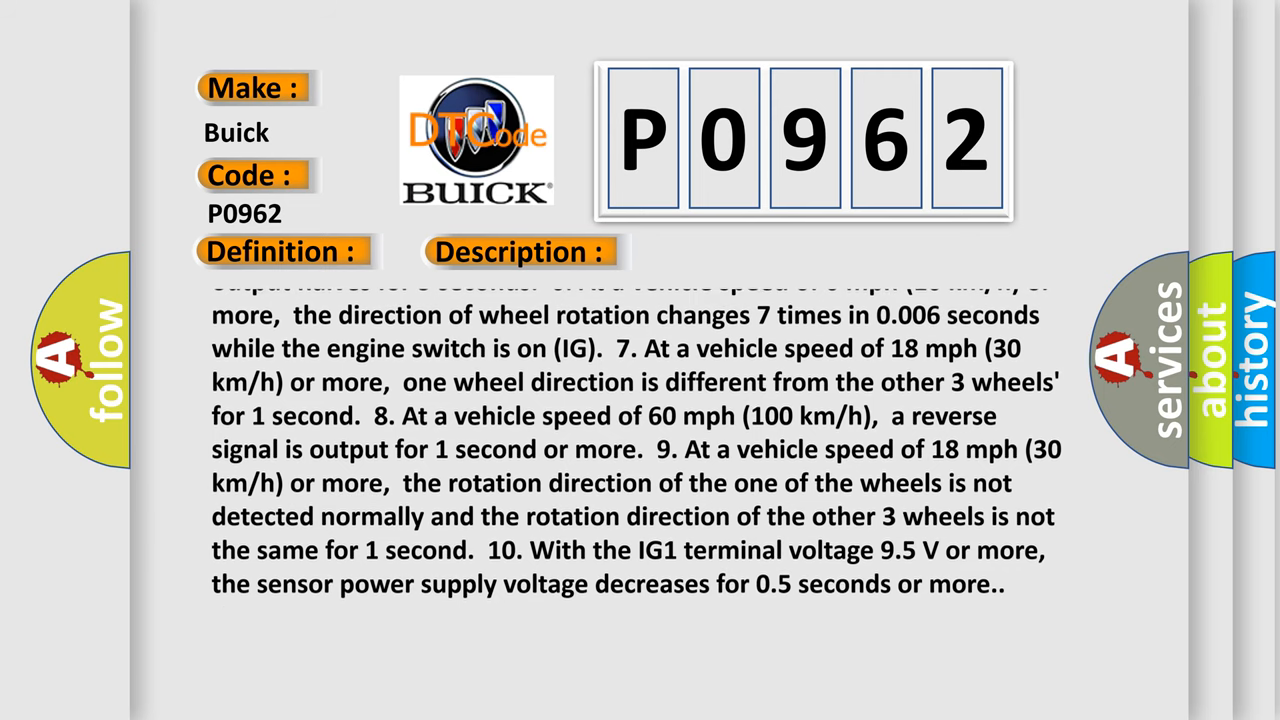